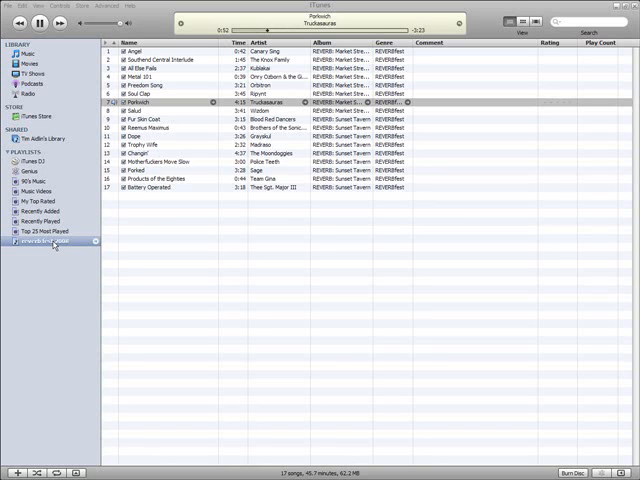
# Export 'reverb fest 2008' as XML to the Desktop, replacing the existing reverb fest 2008.xml
pyautogui.rightClick(40, 241)
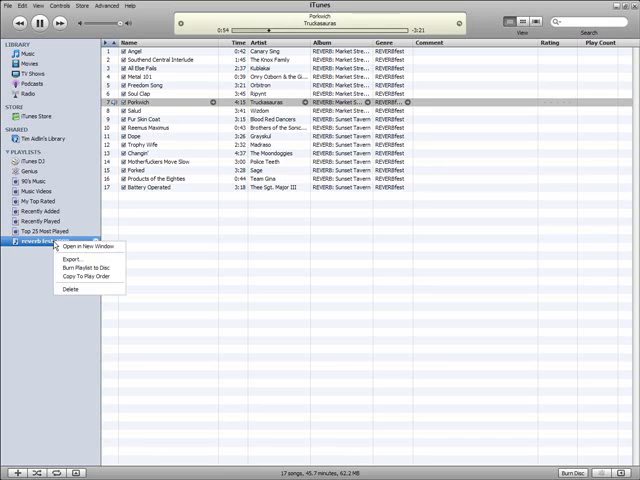
pyautogui.click(70, 260)
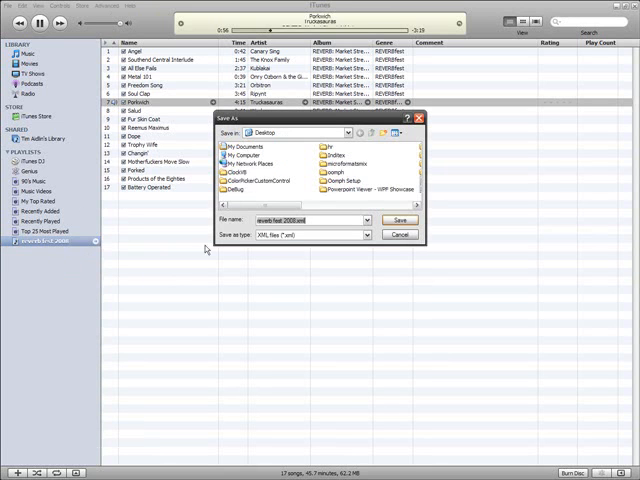
pyautogui.click(371, 234)
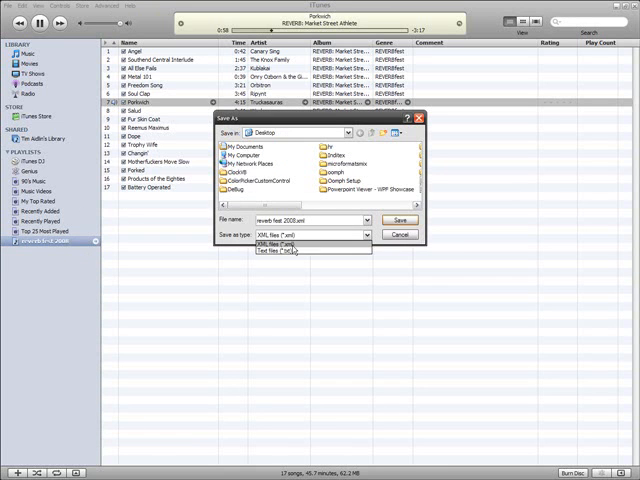
pyautogui.click(287, 246)
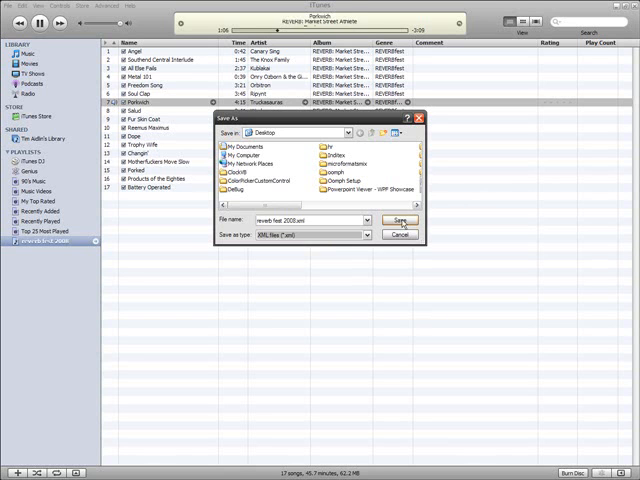
pyautogui.click(399, 220)
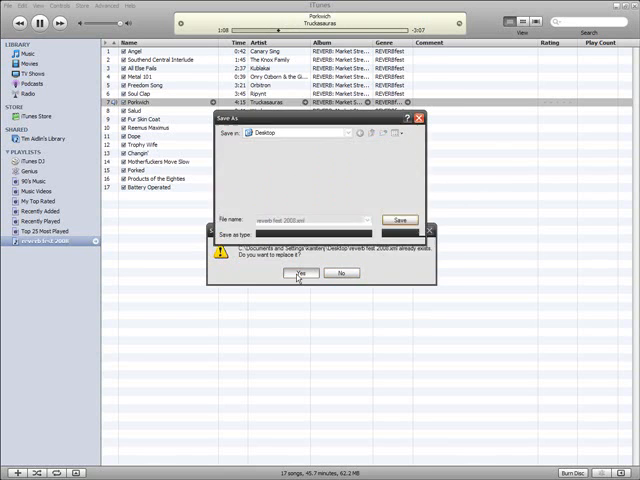
pyautogui.click(301, 273)
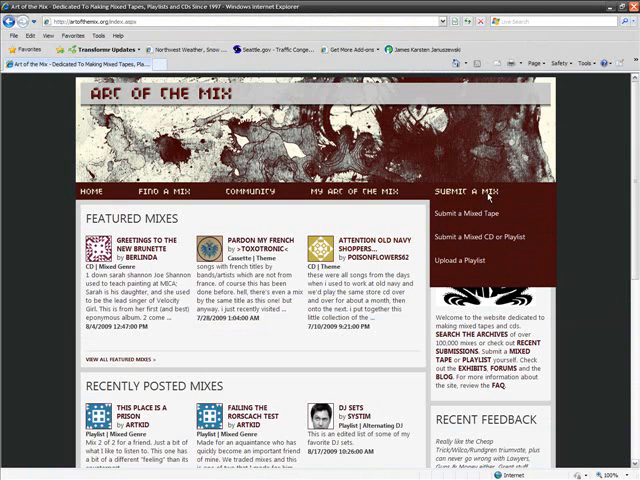
# Choose Upload a Playlist and select reverb fest 2008.xml from the computer
pyautogui.click(469, 260)
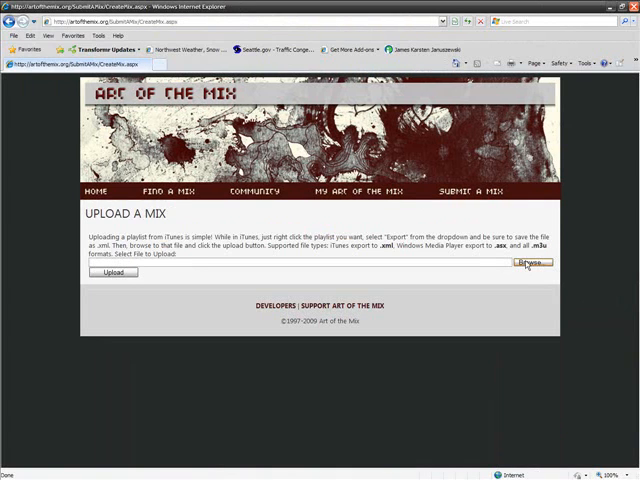
pyautogui.click(531, 262)
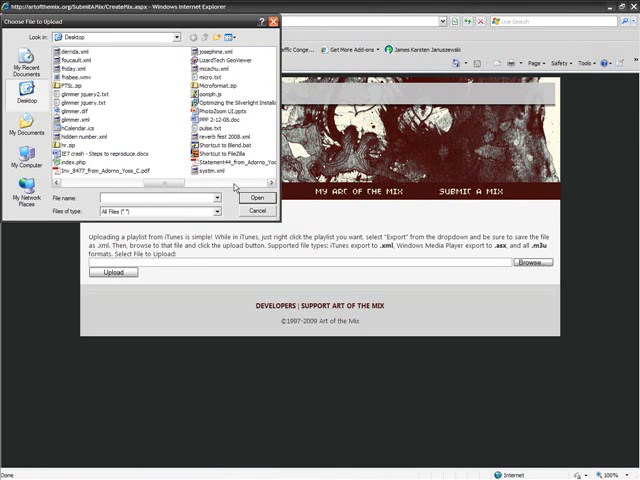
pyautogui.click(257, 197)
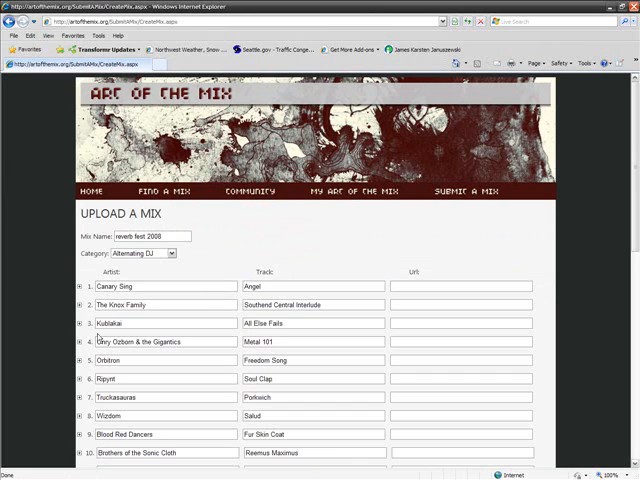
# Show track 5's album and year details and add the comment 'my mix'
pyautogui.click(74, 360)
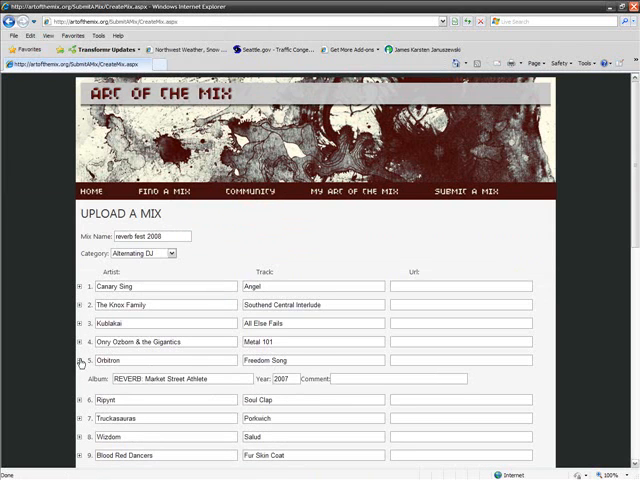
pyautogui.scroll(-3)
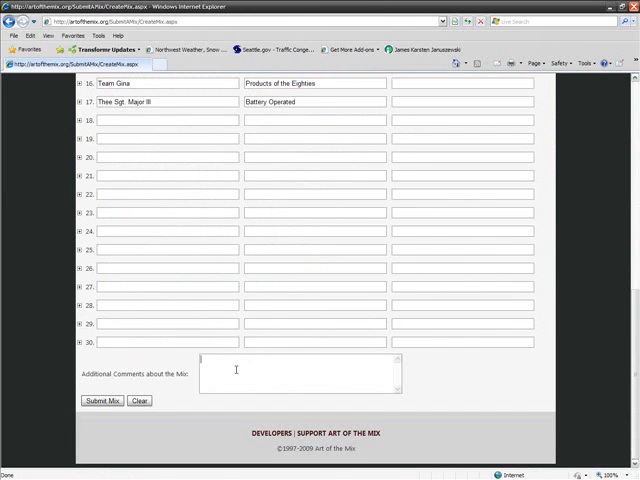
pyautogui.write('my mix')
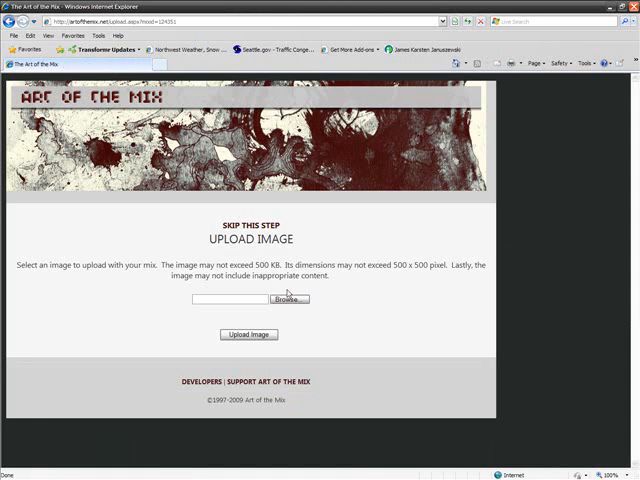
# Skip the image upload and scroll through the published REVERB FEST 2008 page
pyautogui.click(248, 334)
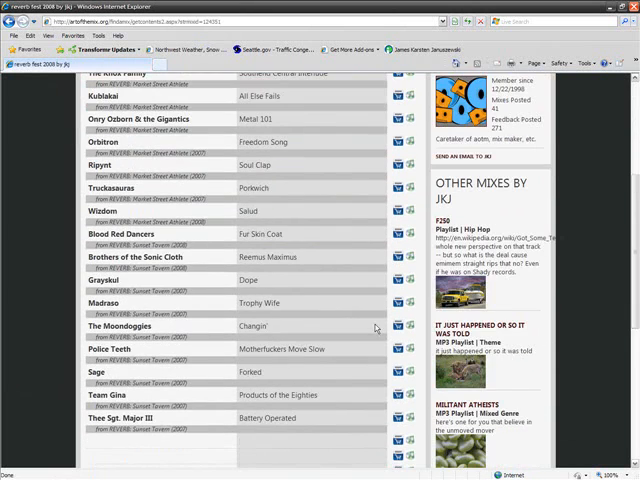
pyautogui.scroll(3)
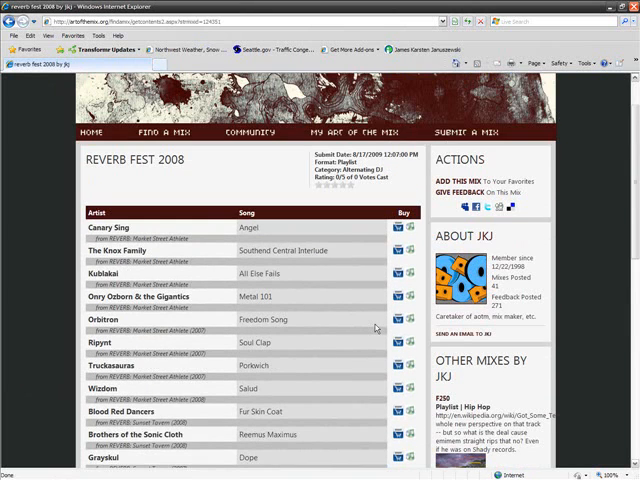